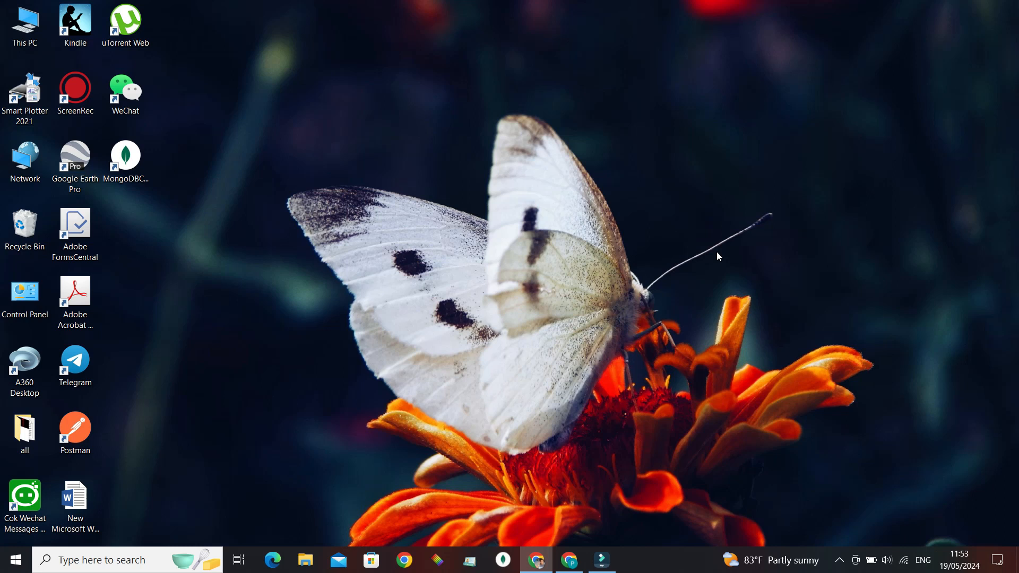
pyautogui.moveTo(744, 432)
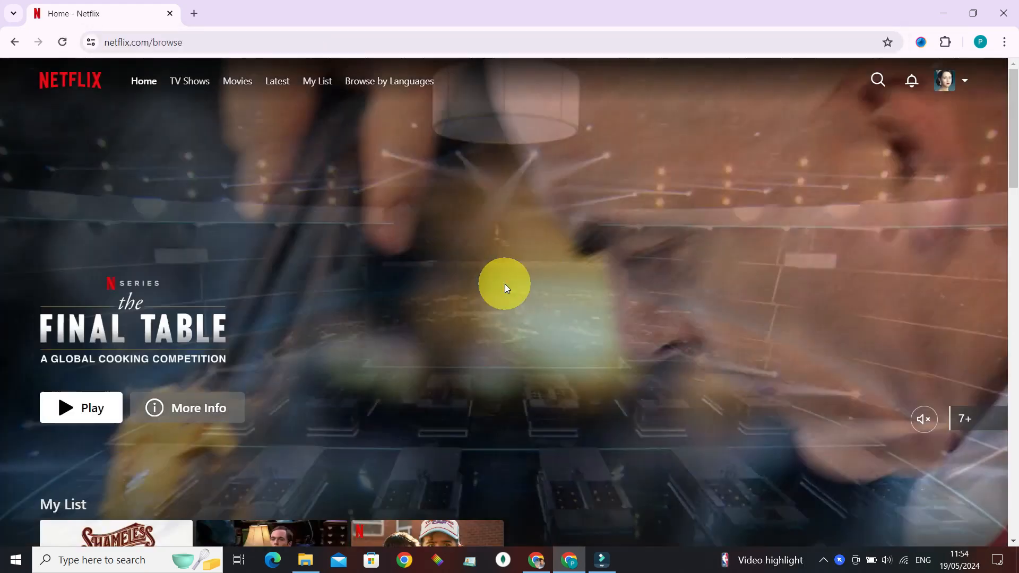
# Step: Open the profile avatar menu at the top right
pyautogui.click(946, 80)
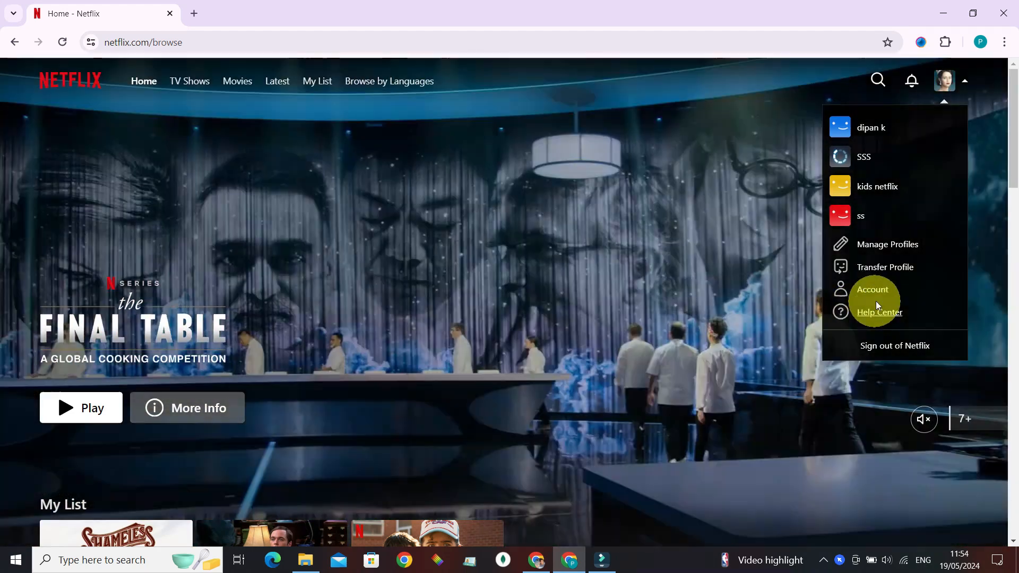
# Step: Go through Account and Profiles to your own profile's settings page
pyautogui.click(872, 289)
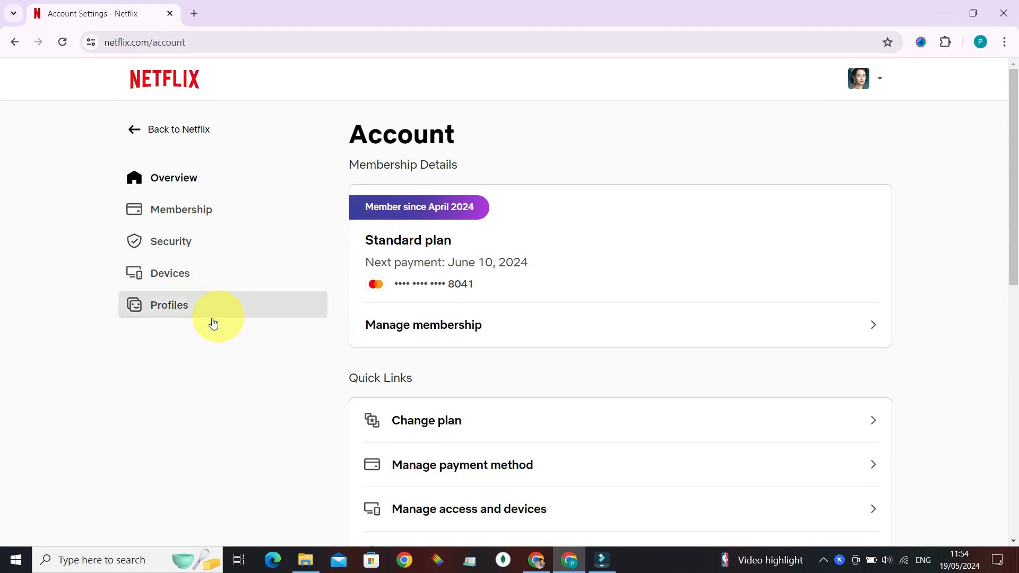
pyautogui.click(168, 304)
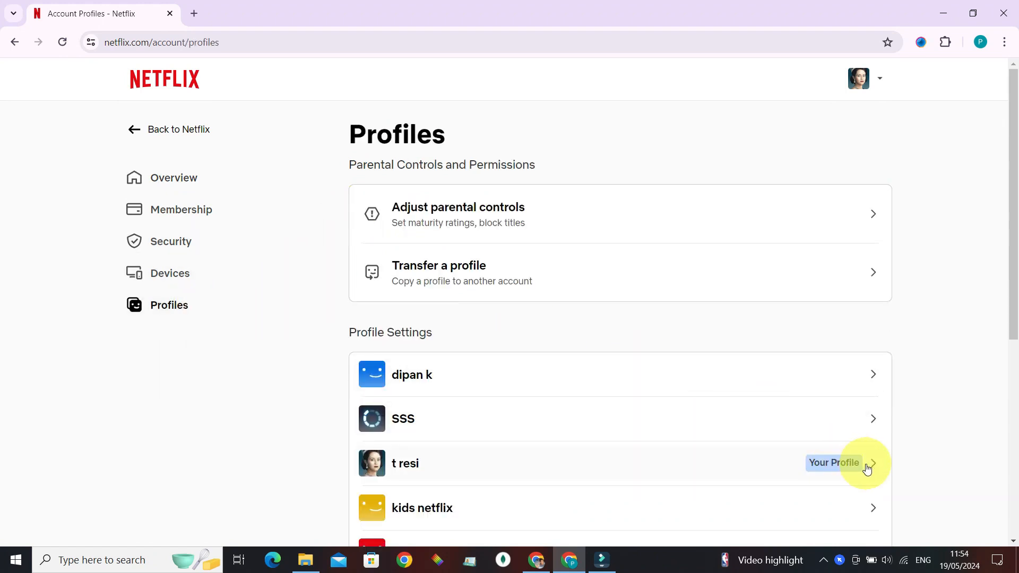
pyautogui.click(585, 463)
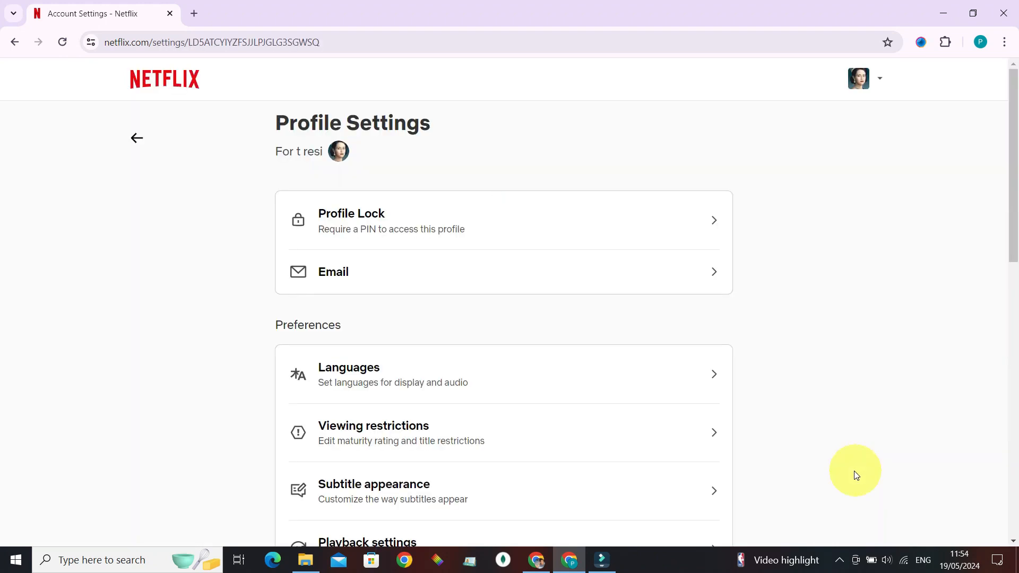
pyautogui.moveTo(299, 331)
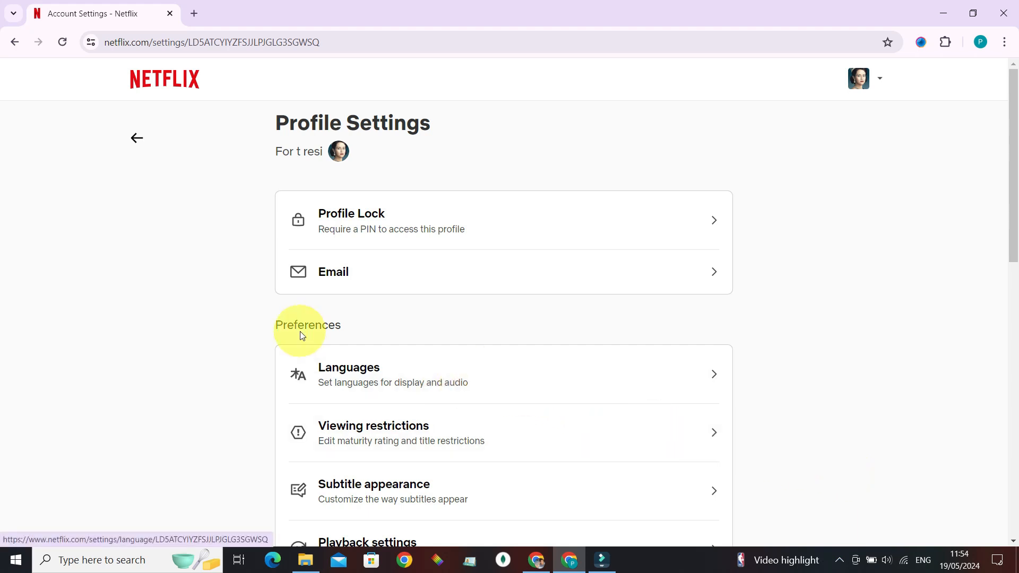
# Step: Add Español alongside English in the profile's Languages and save
pyautogui.click(348, 373)
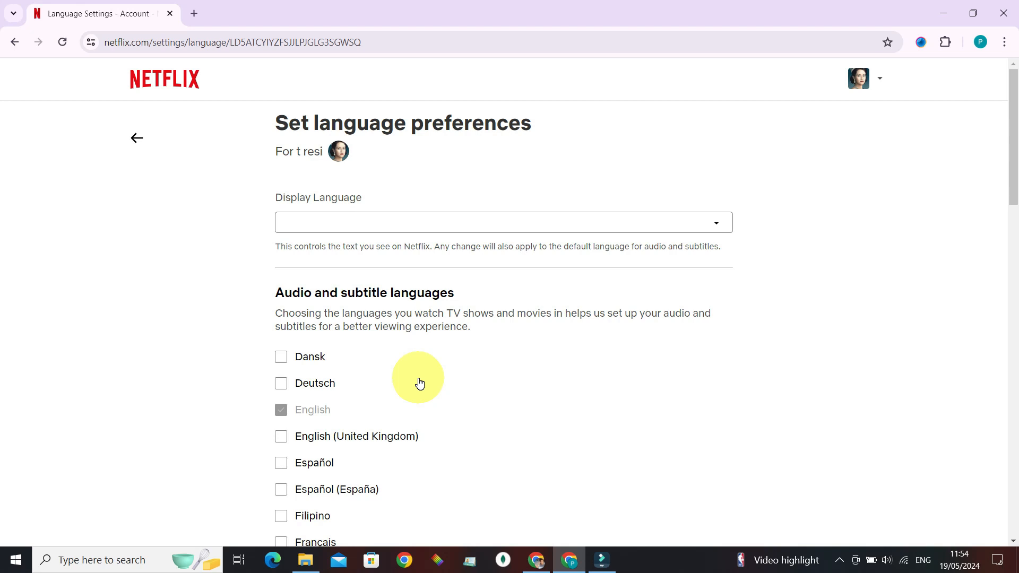
pyautogui.moveTo(463, 342)
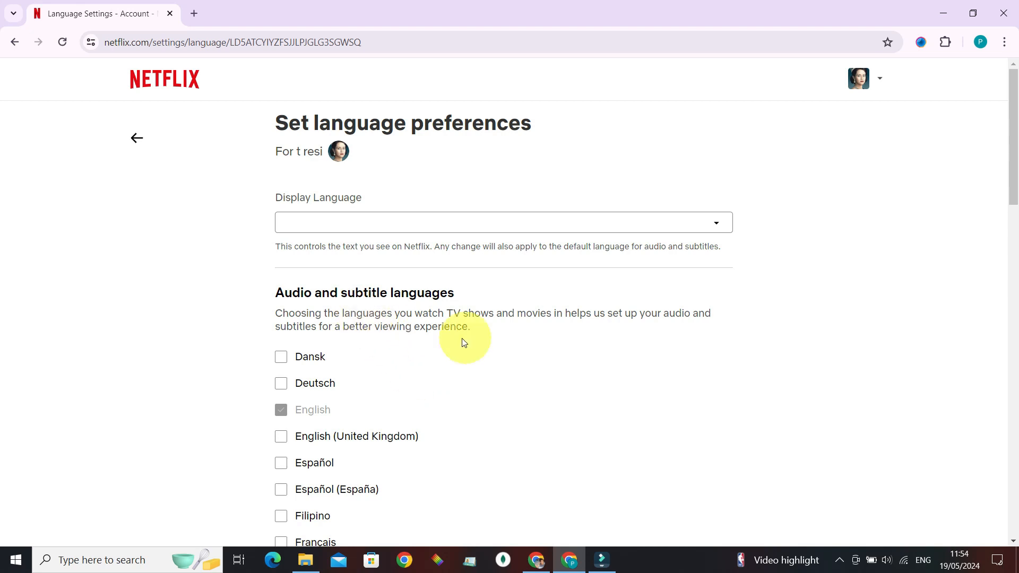
pyautogui.moveTo(342, 360)
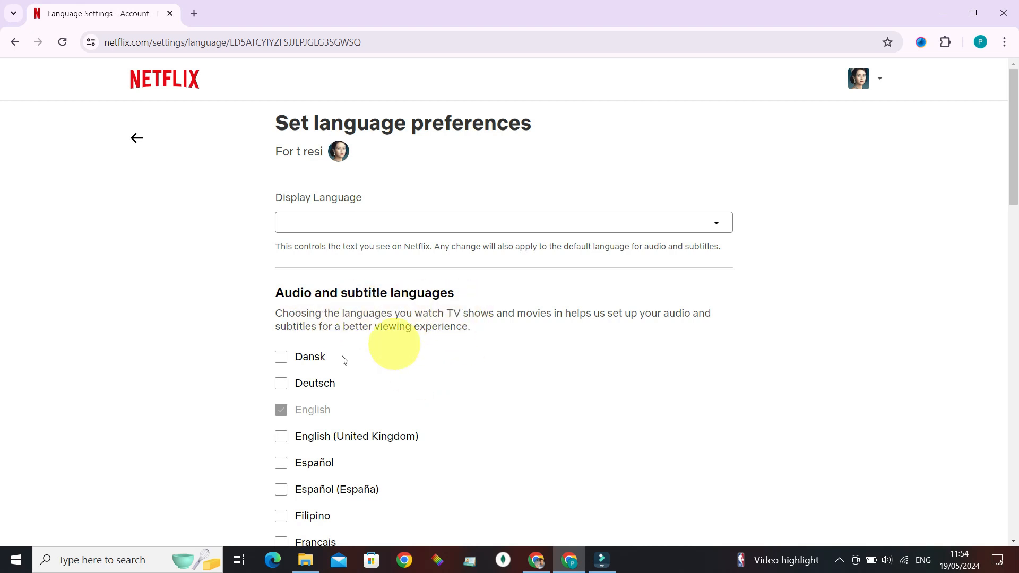
pyautogui.scroll(-3)
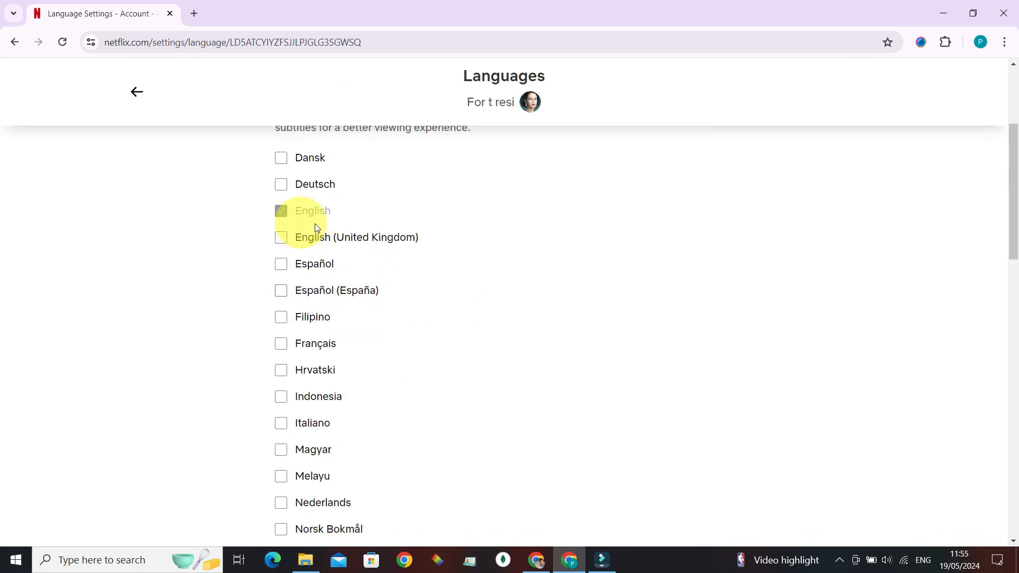
pyautogui.moveTo(296, 264)
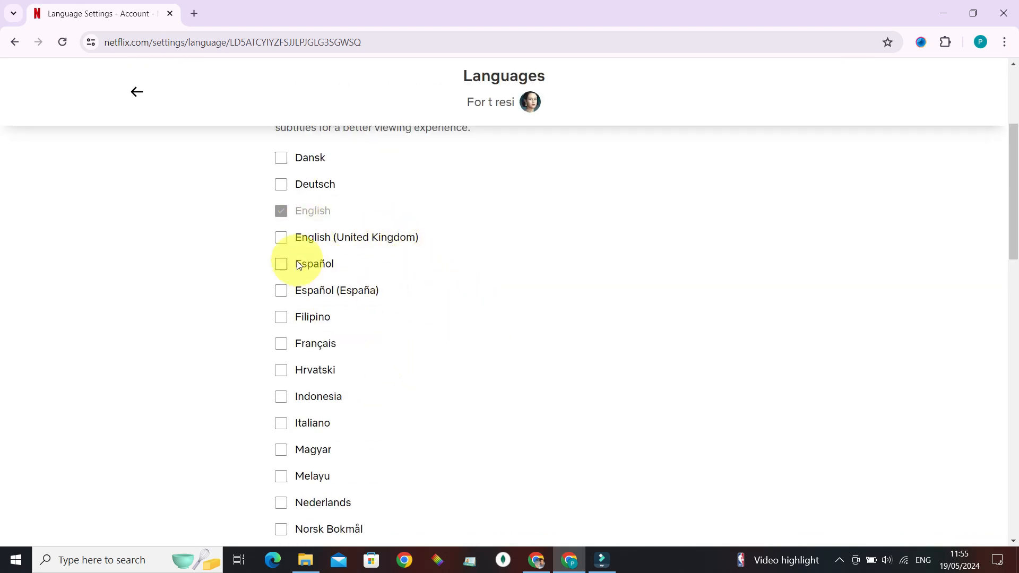
pyautogui.scroll(-3)
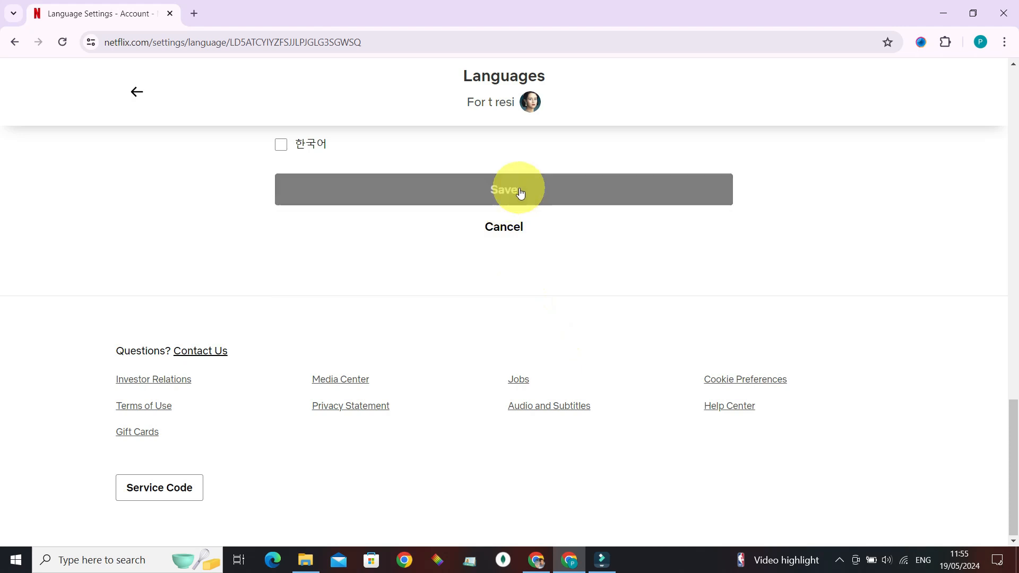
pyautogui.click(504, 189)
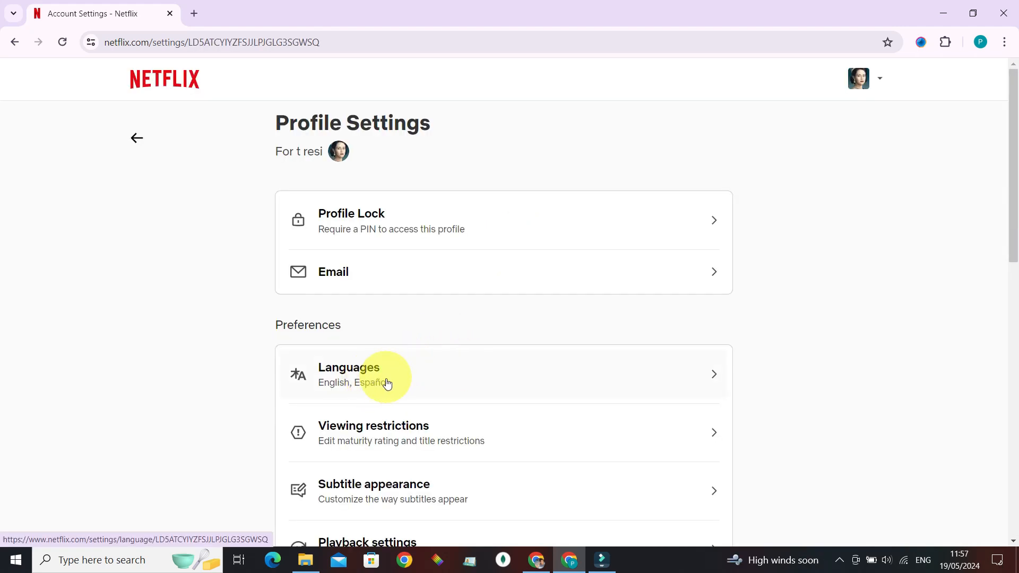
pyautogui.moveTo(419, 383)
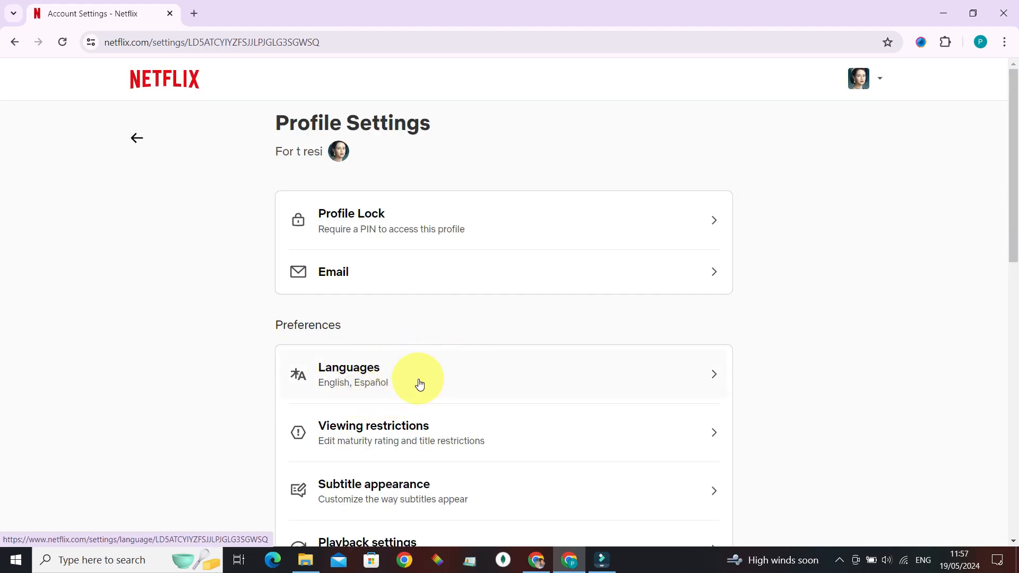